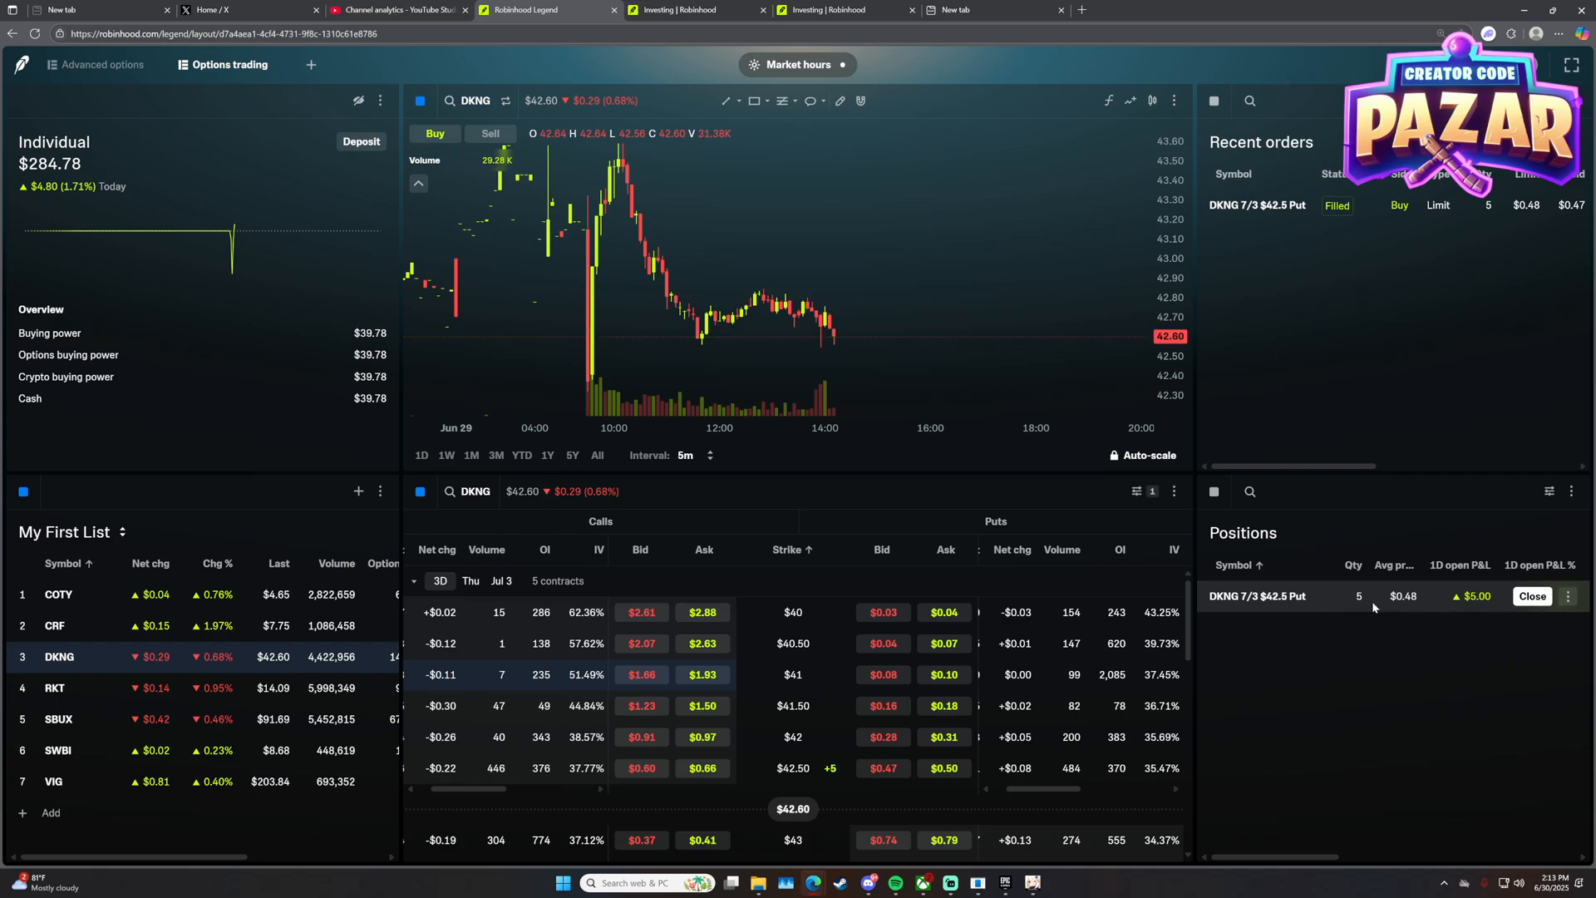
# Show the action menu for the DKNG 7/3 $42.5 Put position row.
pyautogui.click(1566, 595)
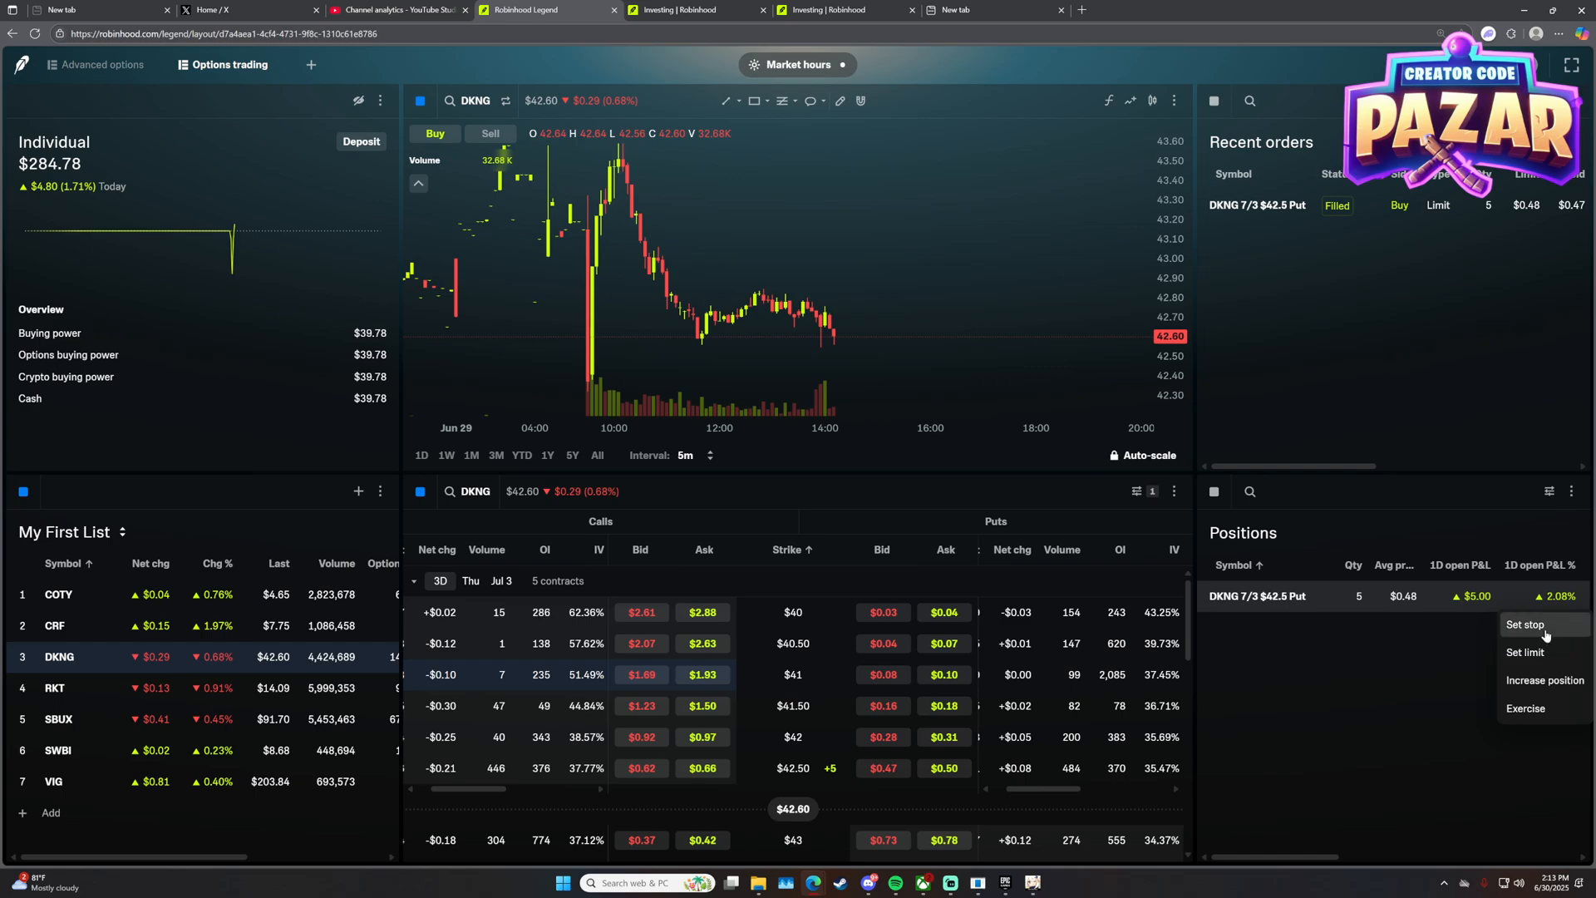
# Start a Sell-to-close Stop Market order for 5 DKNG Jul 3 $42.50 puts at a $0.47 stop.
pyautogui.click(1524, 624)
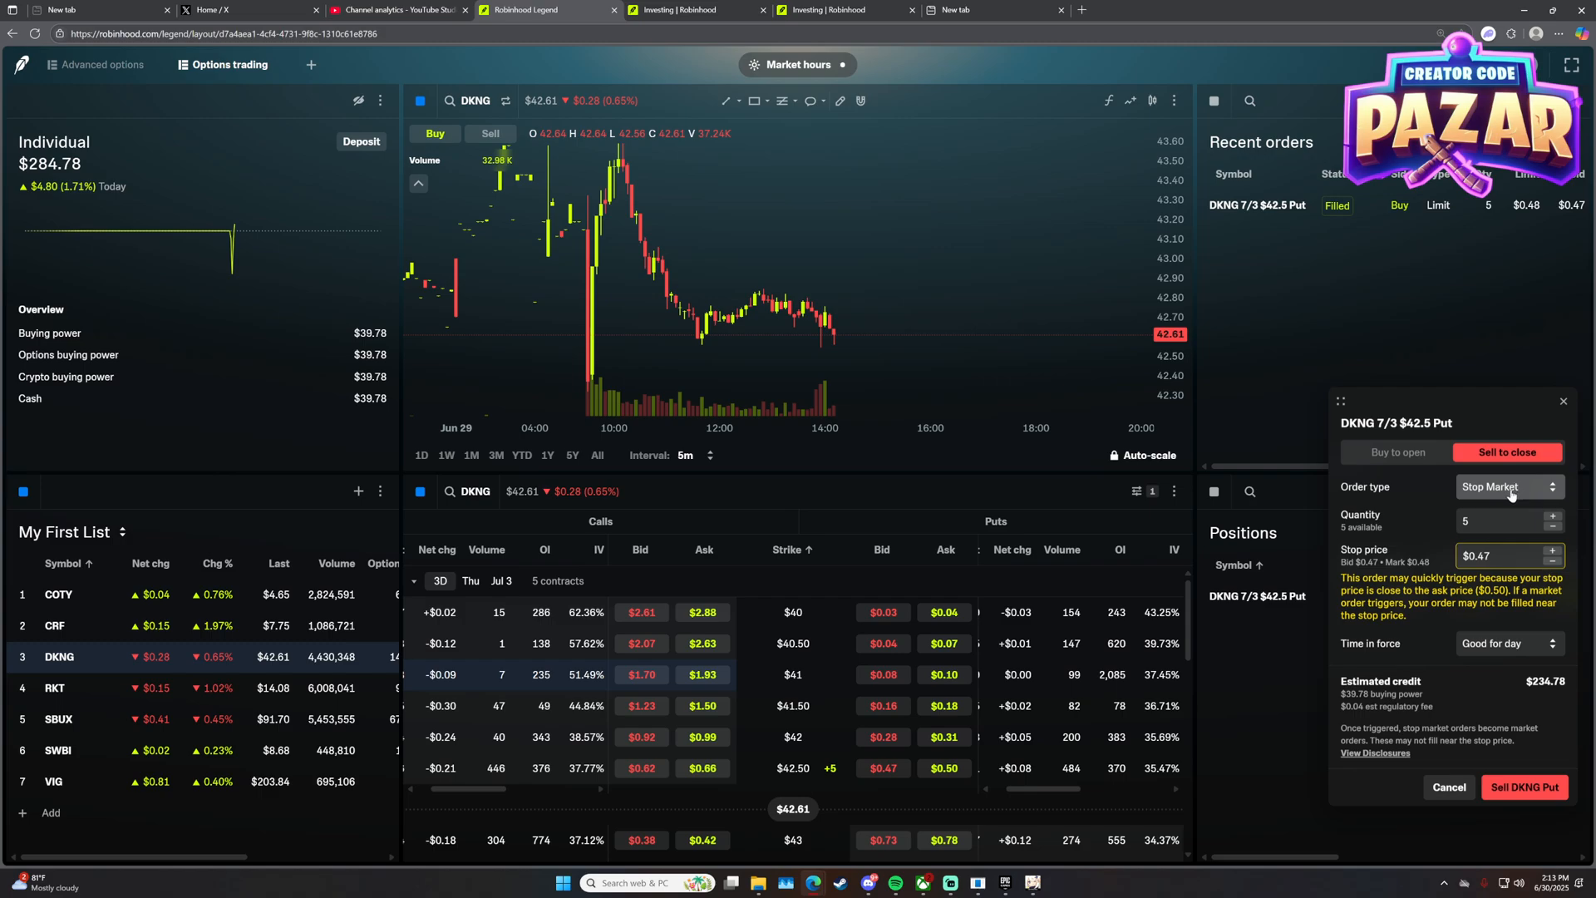
pyautogui.click(1509, 487)
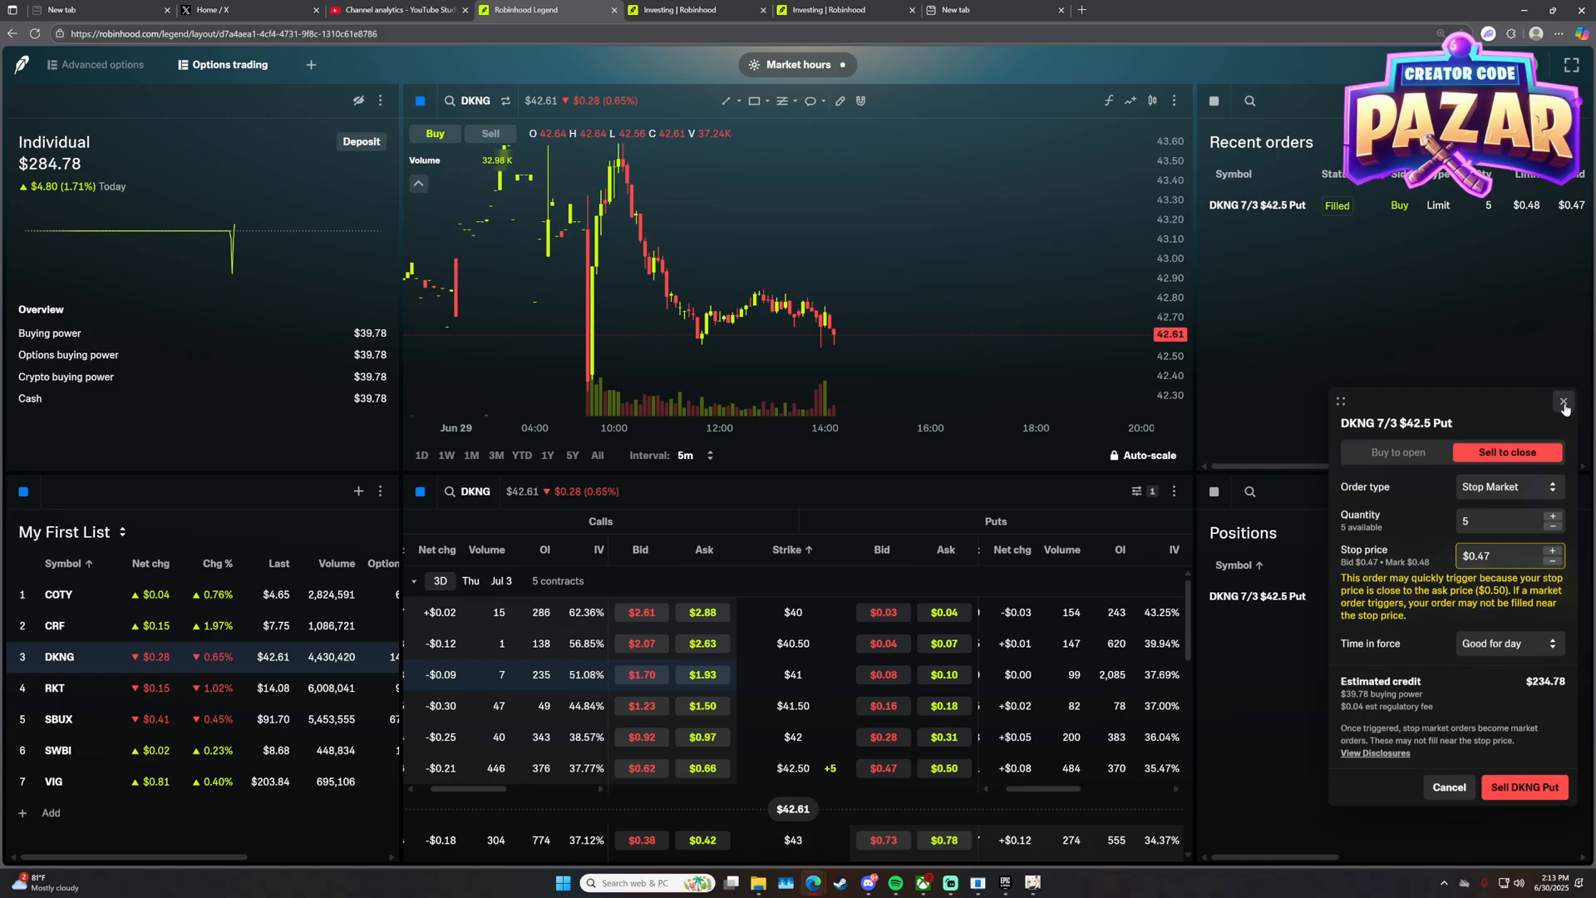
# Dismiss the drafted stop order so the 5-contract DKNG put position stays unchanged.
pyautogui.click(1566, 401)
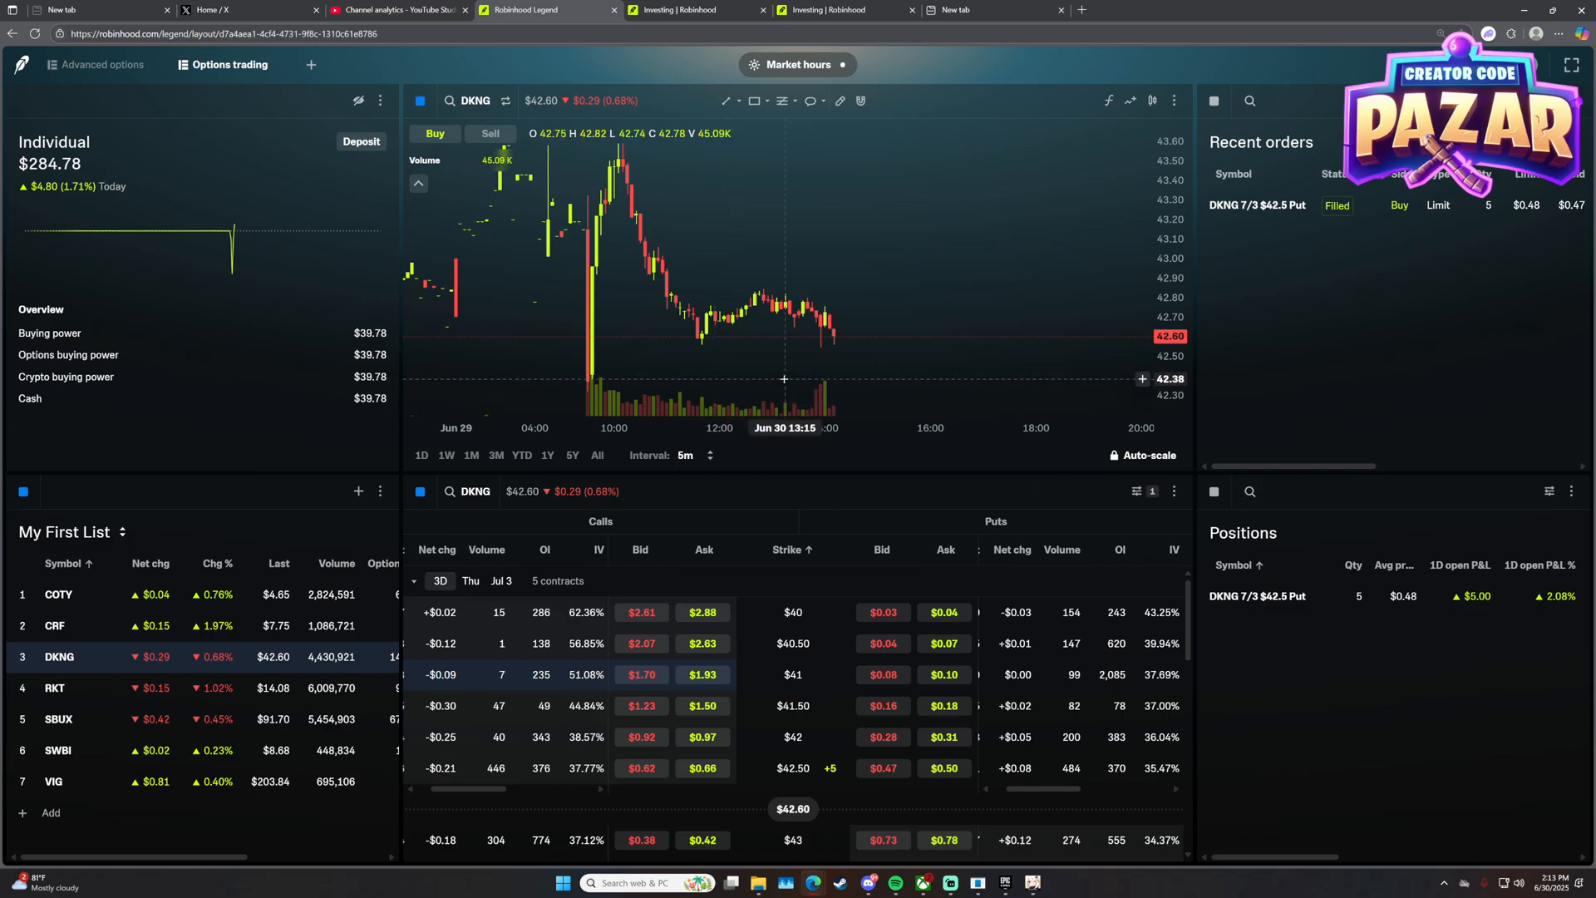
pyautogui.moveTo(964, 229)
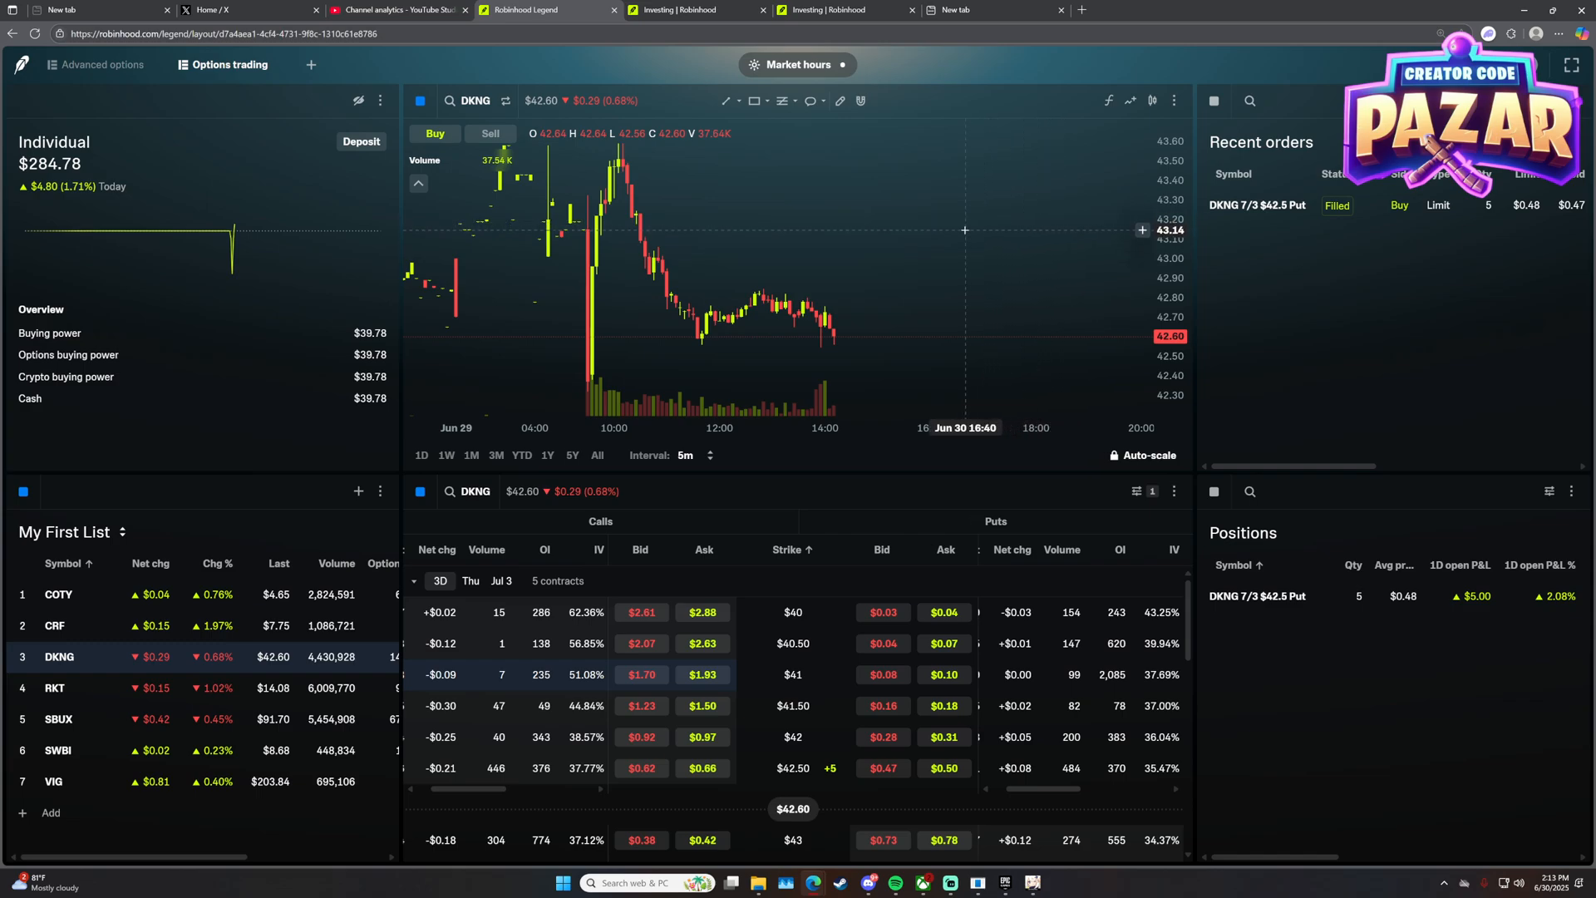